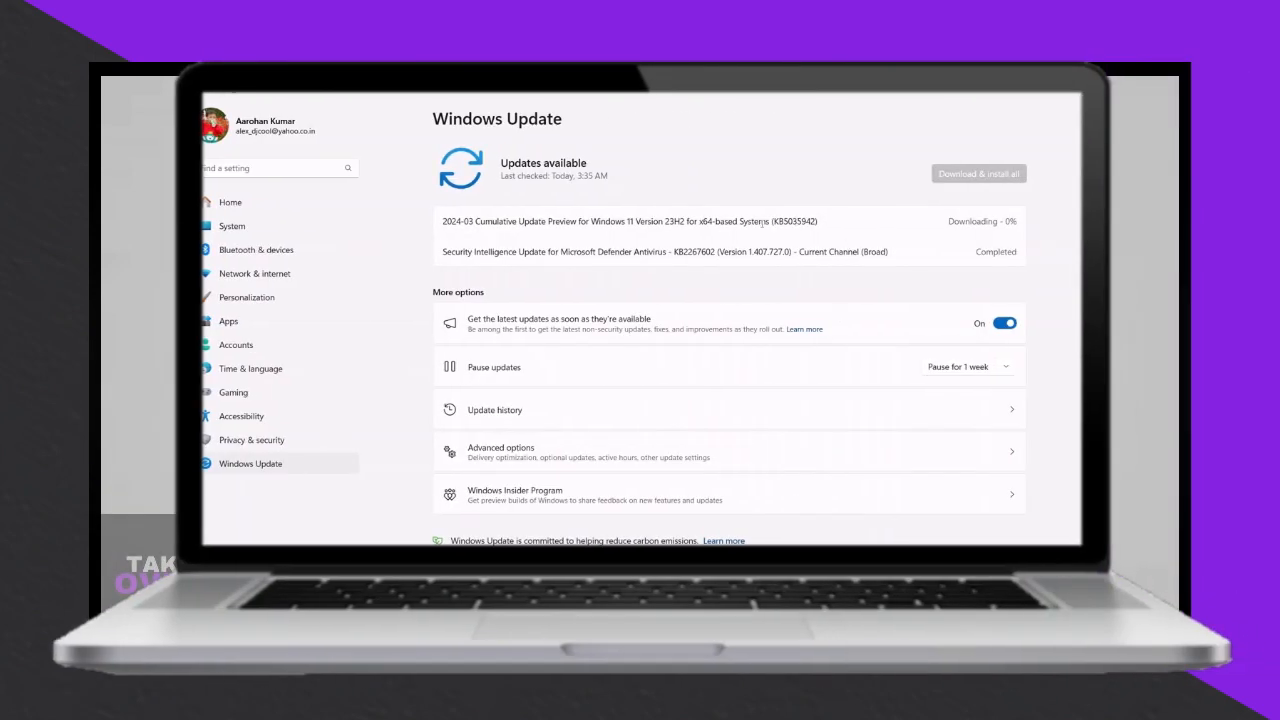
Set the App Readiness service startup type to Automatic and start it.
{"action": "double_click", "coordinate": [793, 221]}
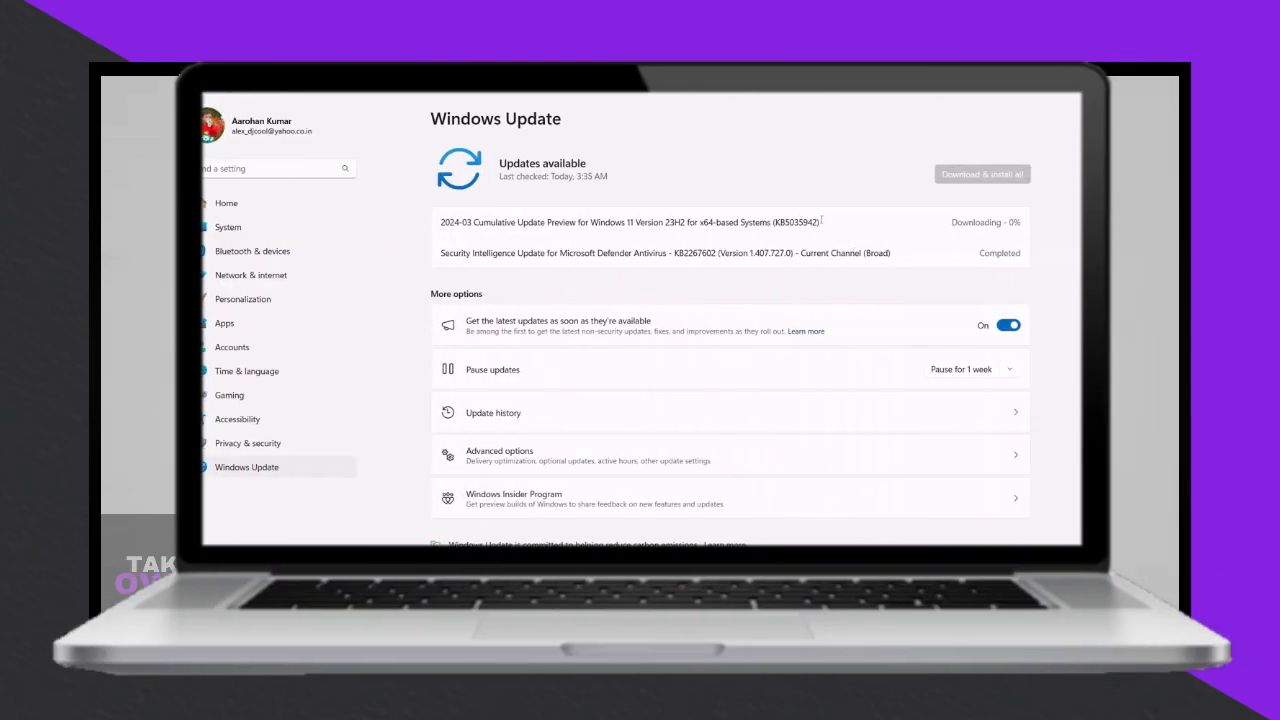
{"action": "double_click", "coordinate": [795, 222]}
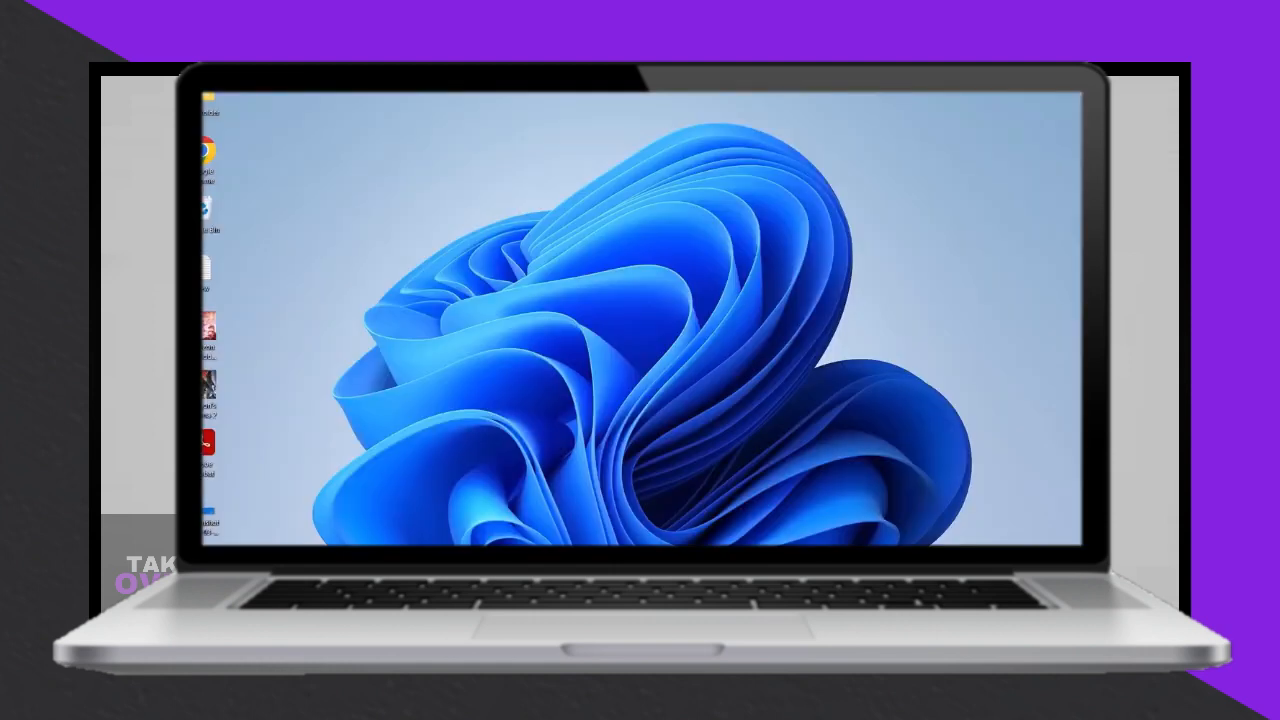
{"action": "type", "text": "services"}
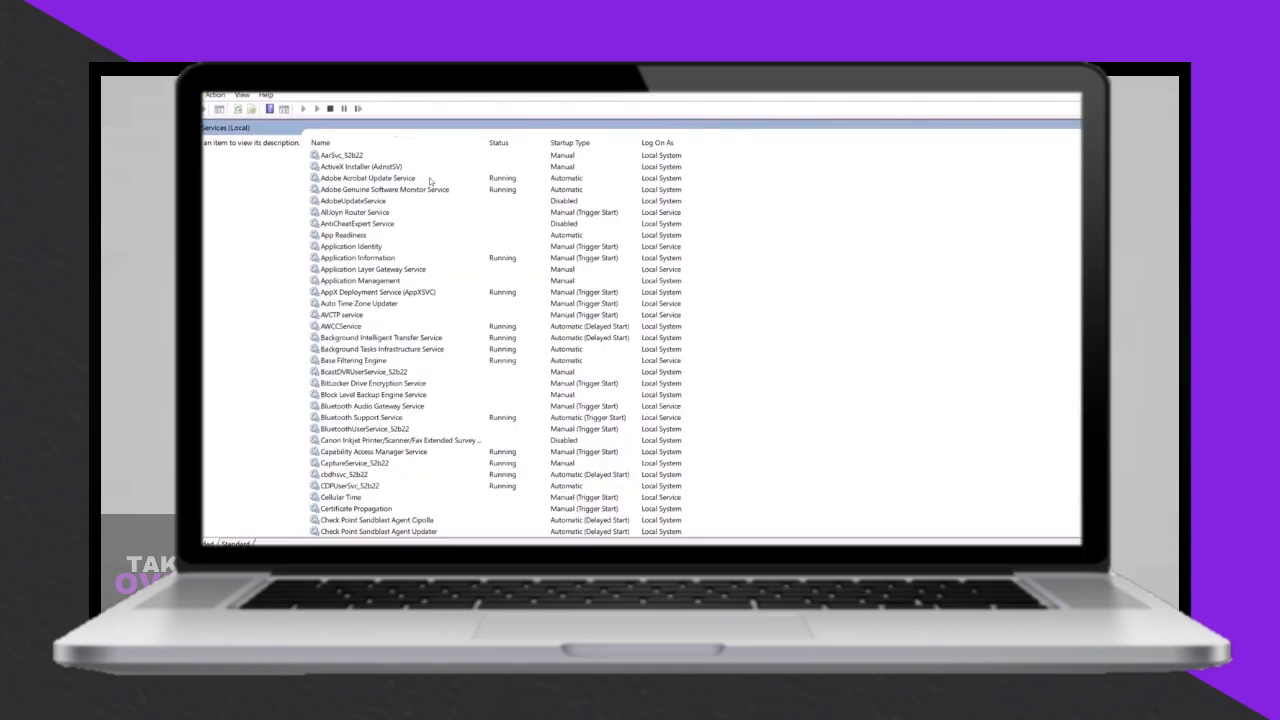
{"action": "double_click", "coordinate": [343, 235]}
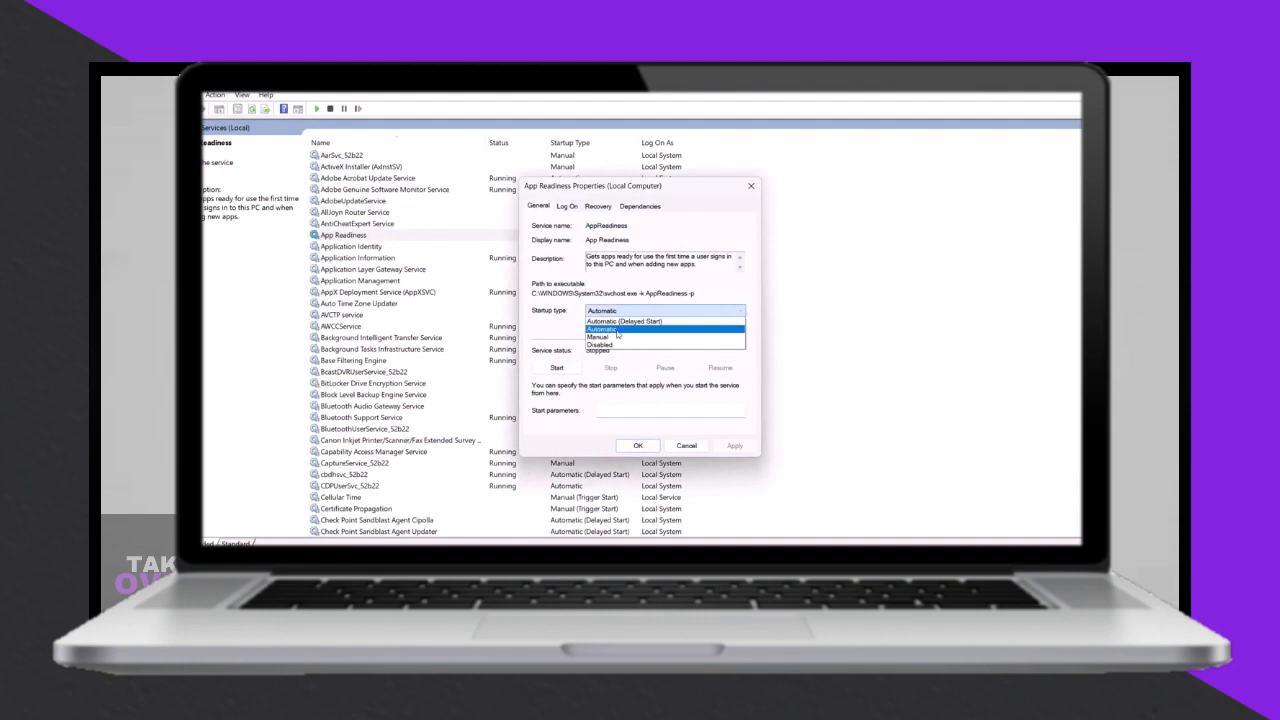
{"action": "left_click", "coordinate": [602, 329]}
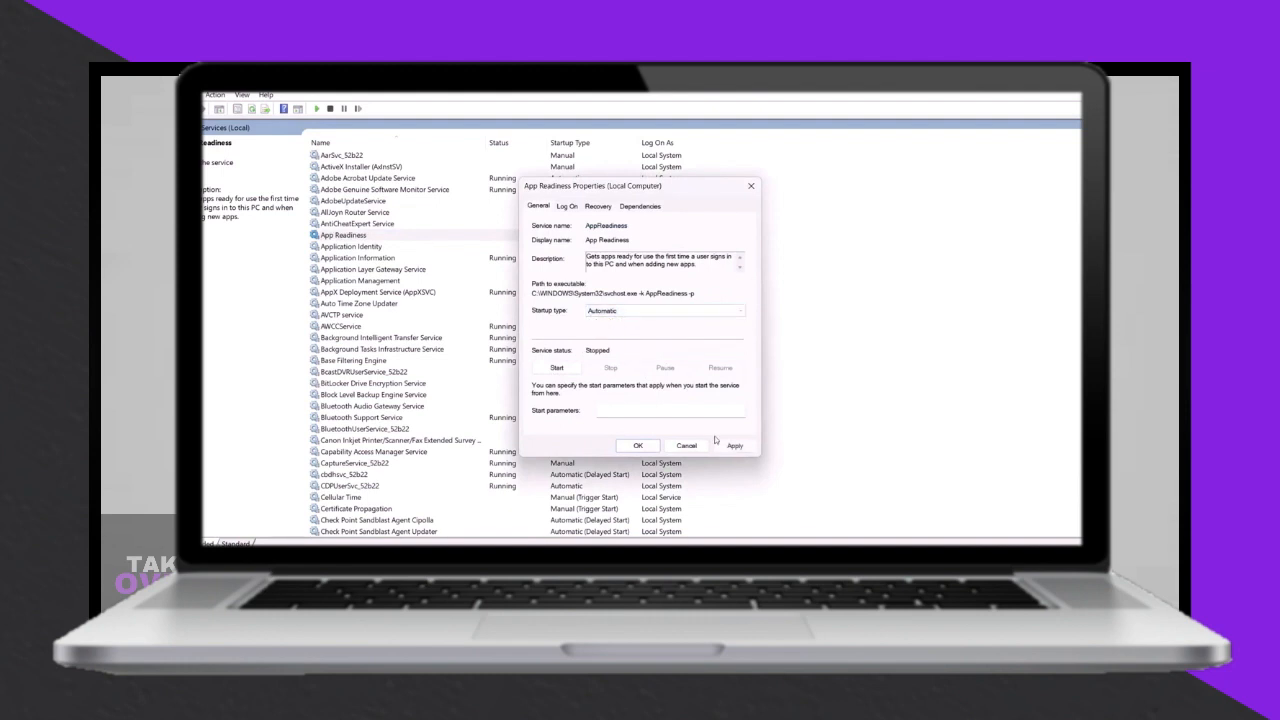
{"action": "left_click", "coordinate": [556, 367]}
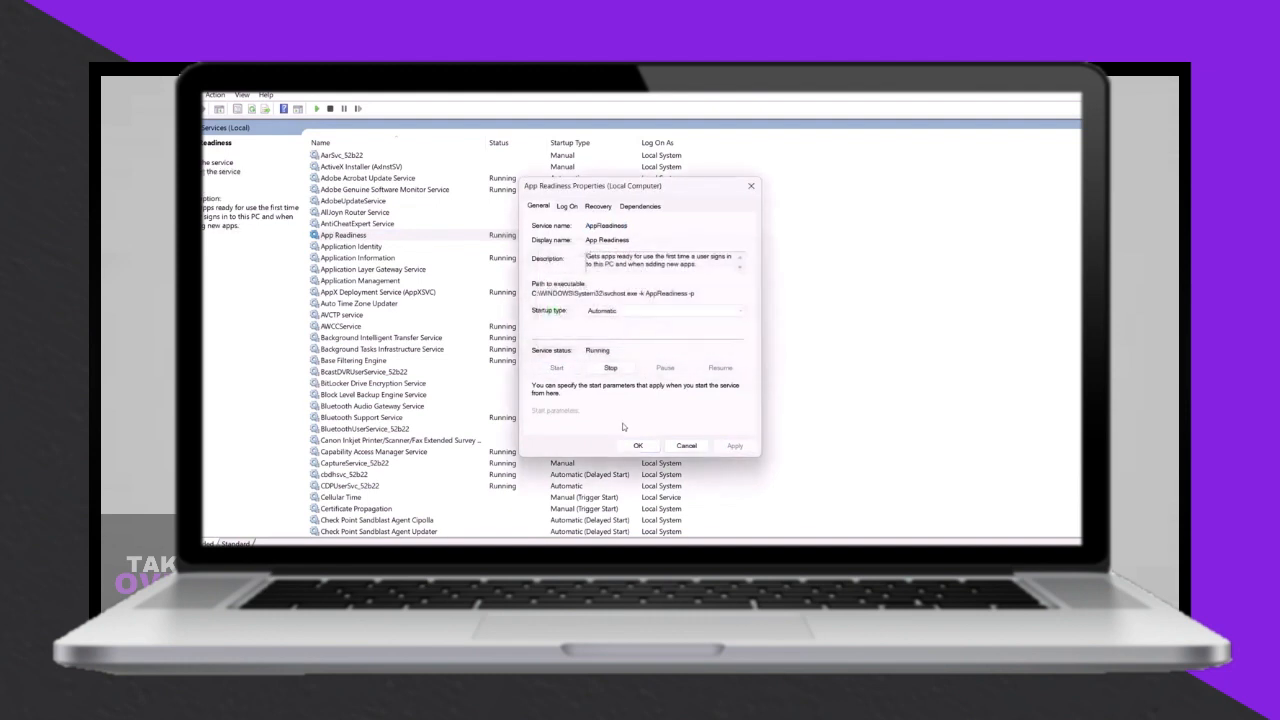
{"action": "right_click", "coordinate": [343, 235]}
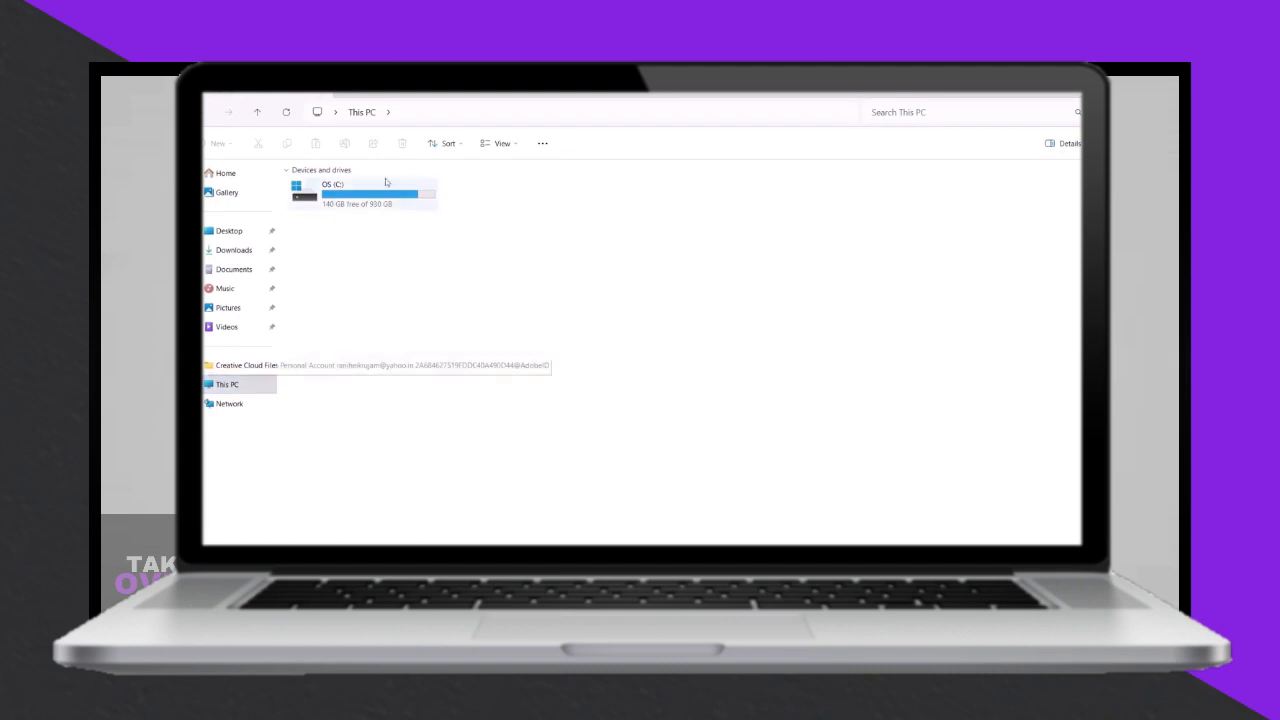
Browse the OS (C:) drive with hidden items like $WinREAgent shown.
{"action": "double_click", "coordinate": [333, 190]}
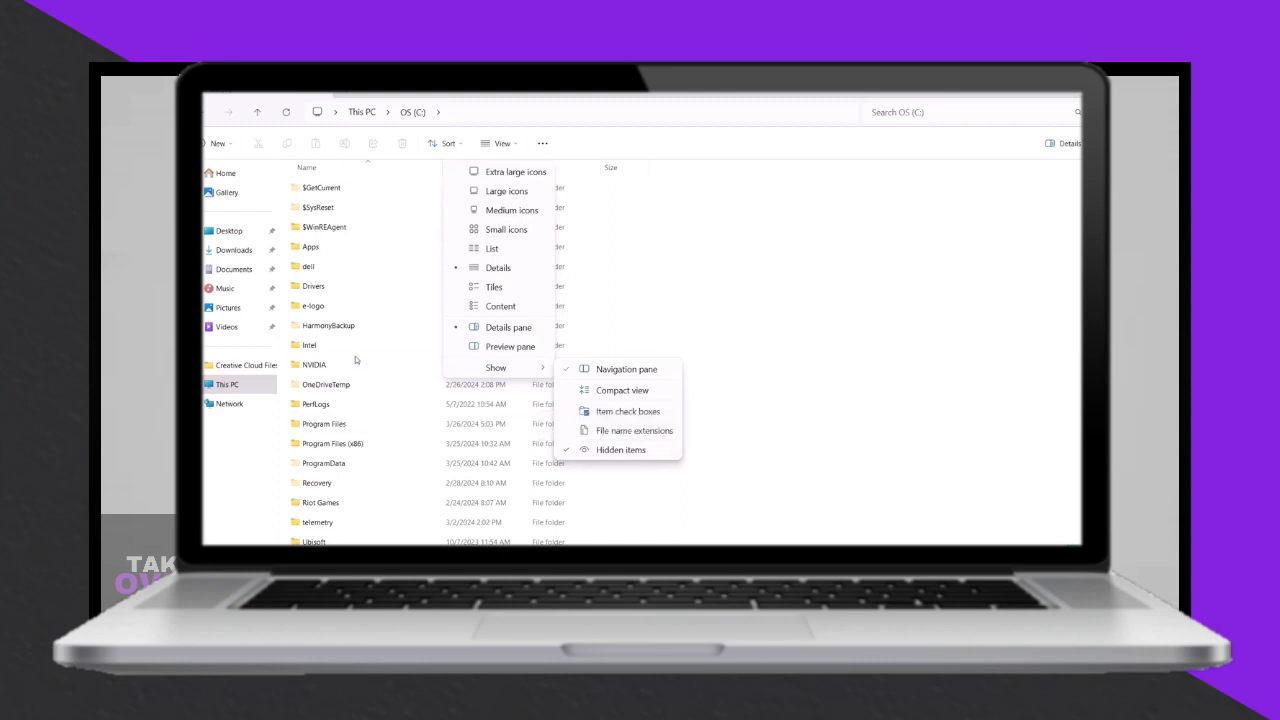
{"action": "left_click", "coordinate": [324, 226]}
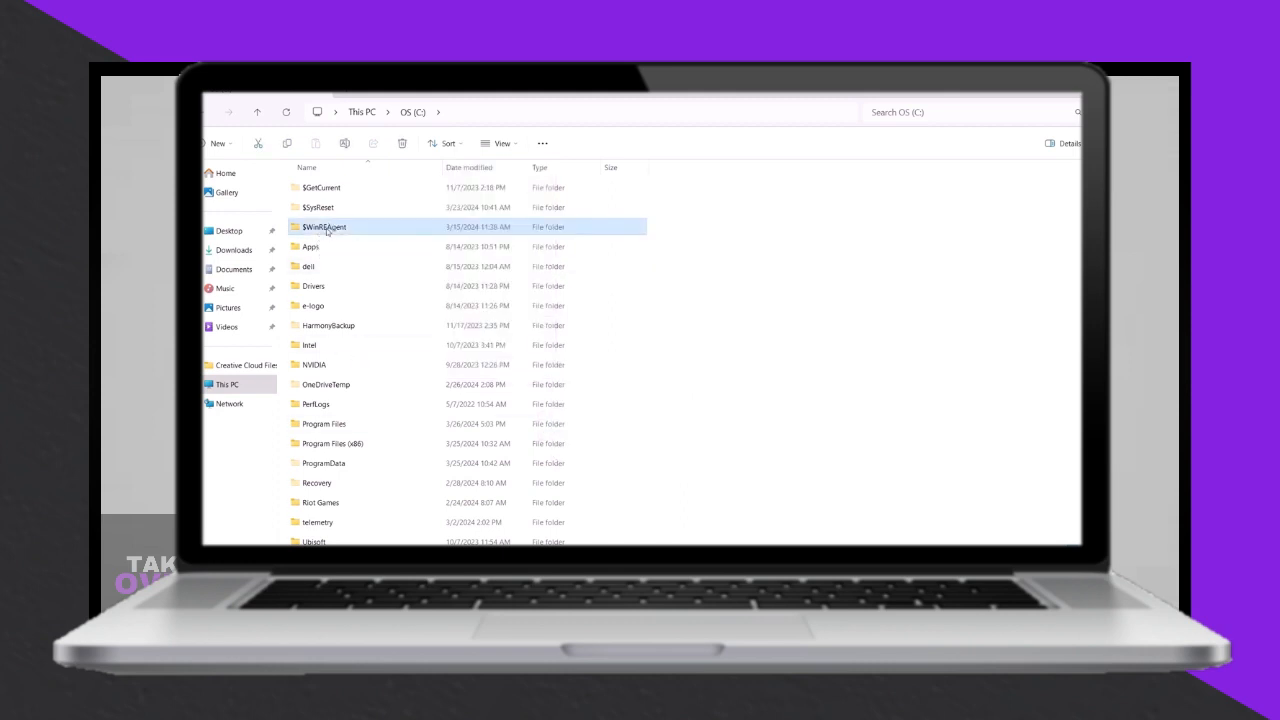
{"action": "right_click", "coordinate": [324, 226]}
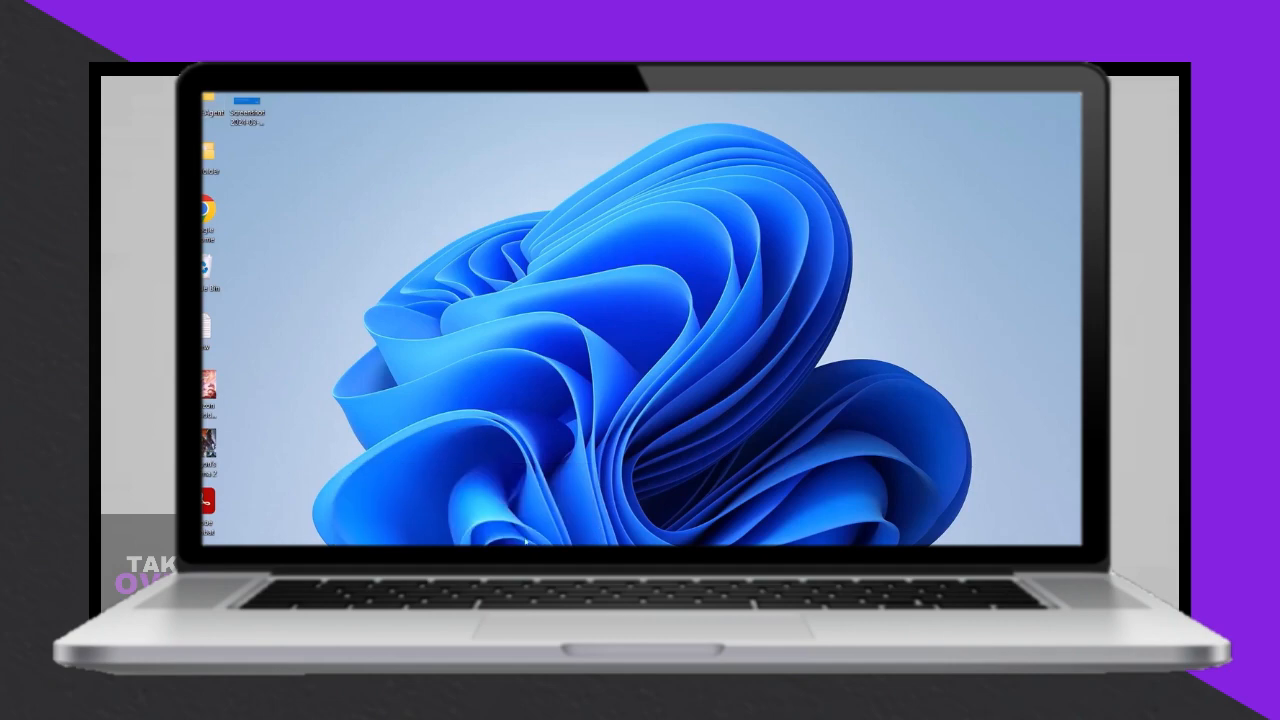
Mount the ESD-ISO and run setup from DVD Drive (F:).
{"action": "right_click", "coordinate": [315, 226]}
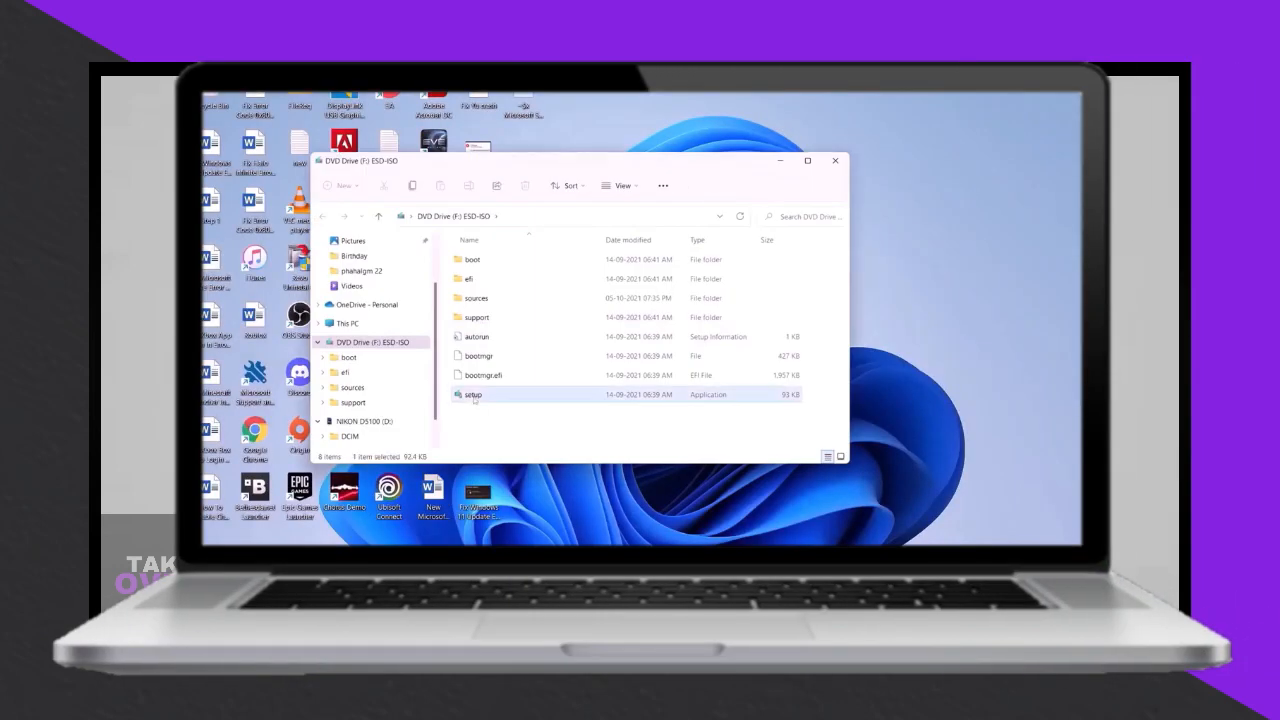
{"action": "double_click", "coordinate": [471, 394]}
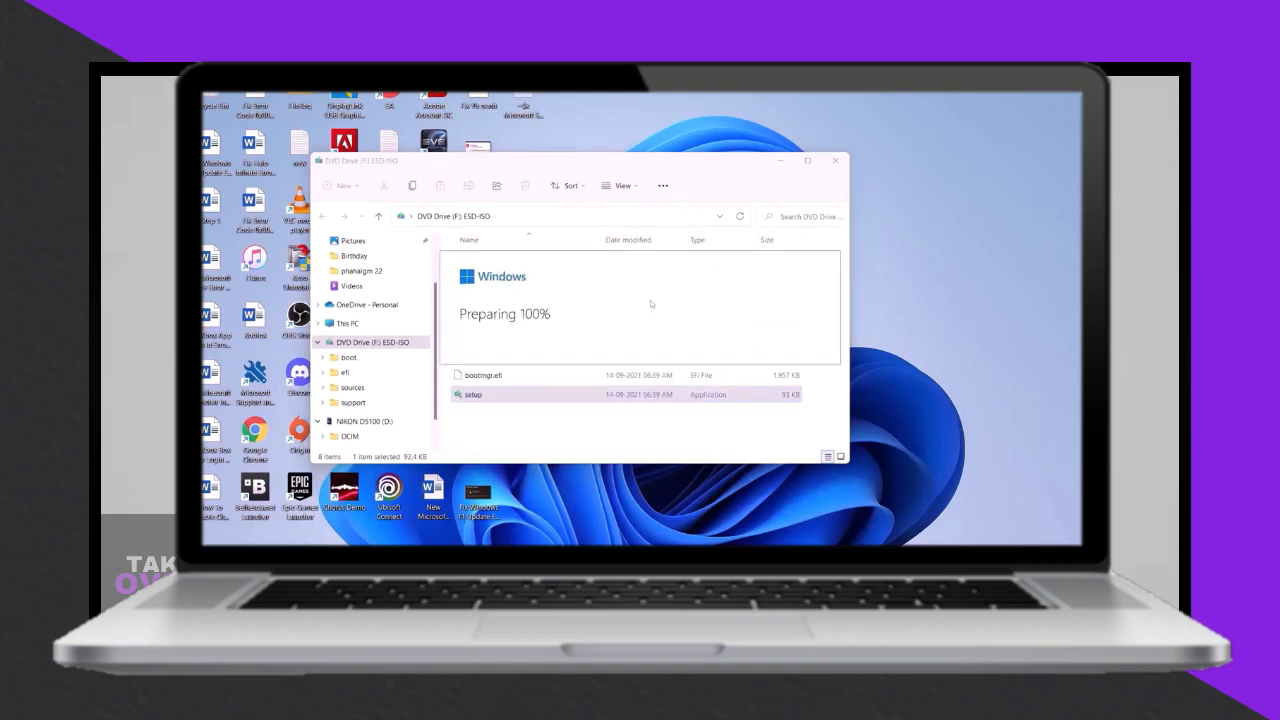